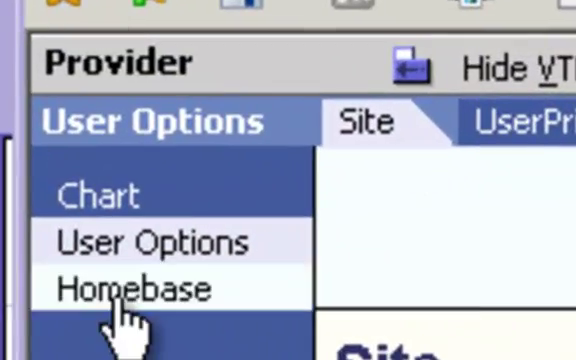
Open Homebase to view links to professional societies, government health sites and health plans.
left_click(128, 287)
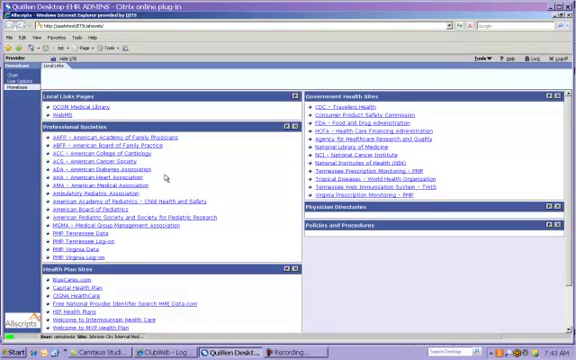
mouse_move(54, 80)
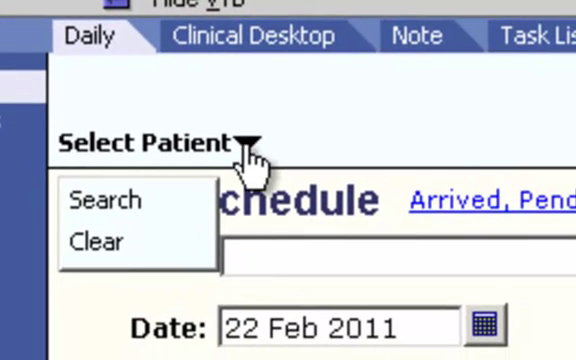
mouse_move(120, 210)
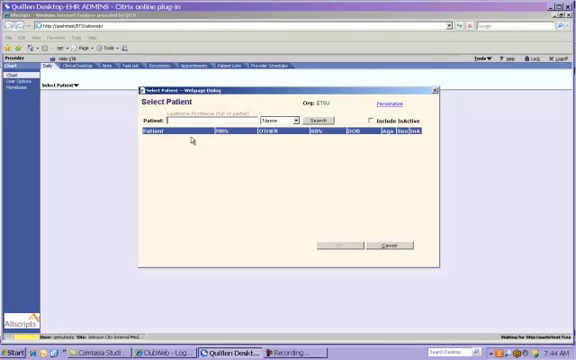
Search for patients named Allscripts and confirm Allscripts,Diana T as current patient.
left_click(288, 119)
type("allscr")
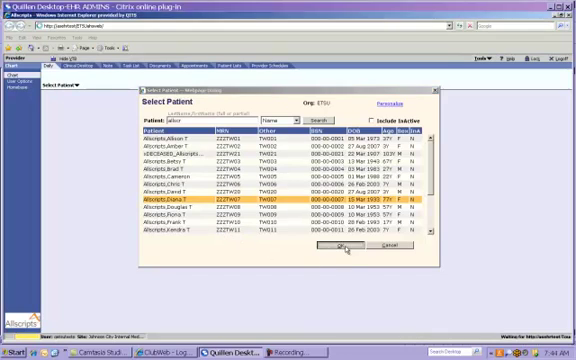
left_click(329, 246)
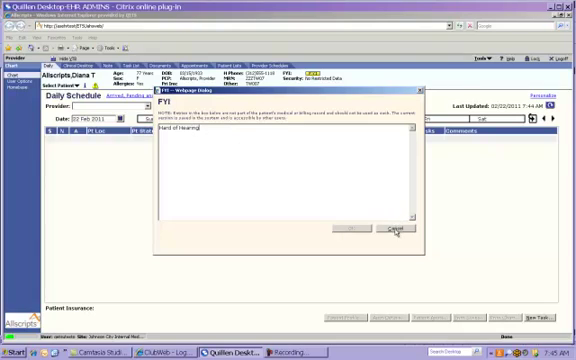
left_click(393, 232)
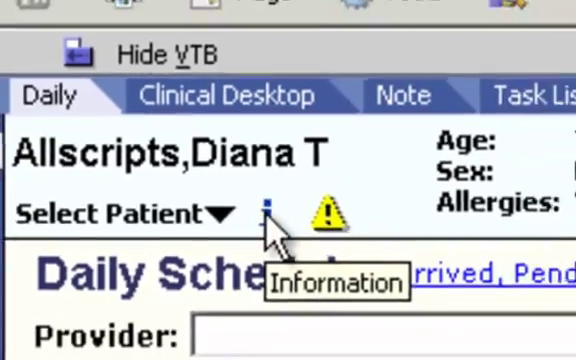
left_click(271, 210)
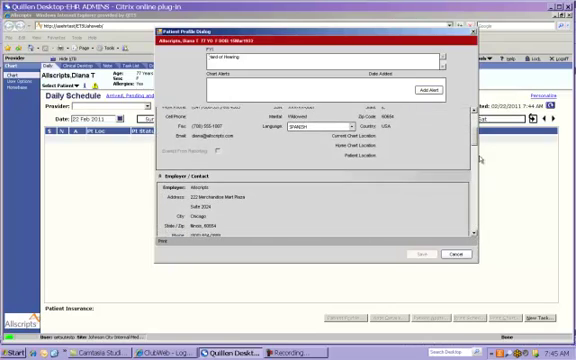
scroll("down", 3)
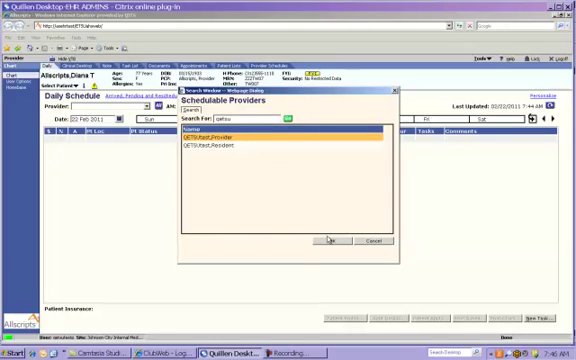
Confirm QETSUtest,Provider from Schedulable Providers as the daily schedule's provider.
left_click(335, 241)
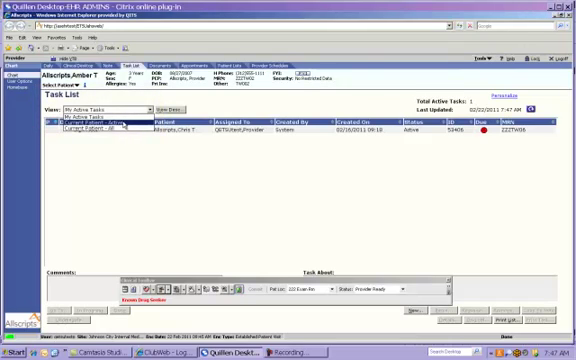
left_click(110, 123)
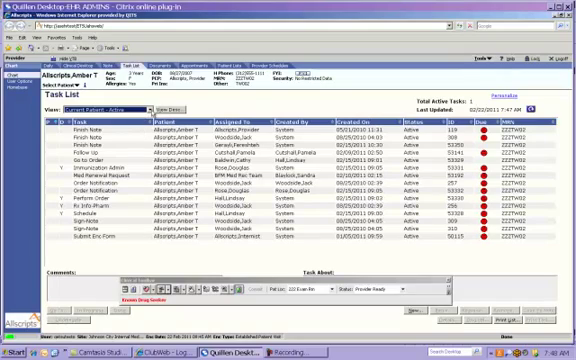
left_click(110, 106)
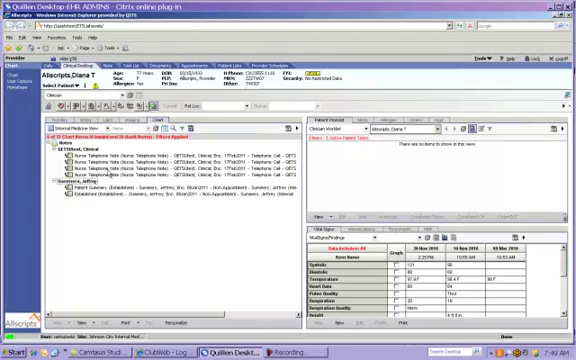
left_click(57, 122)
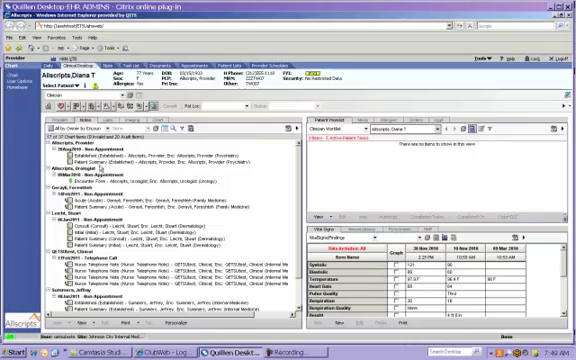
left_click(288, 146)
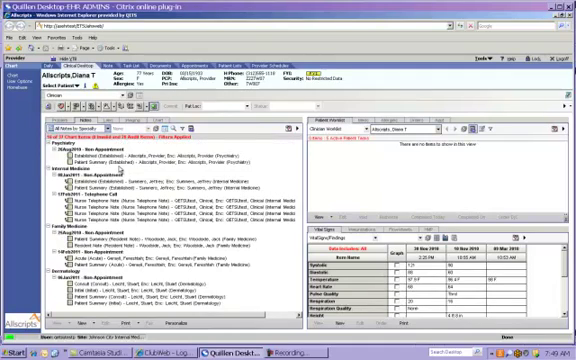
left_click(42, 129)
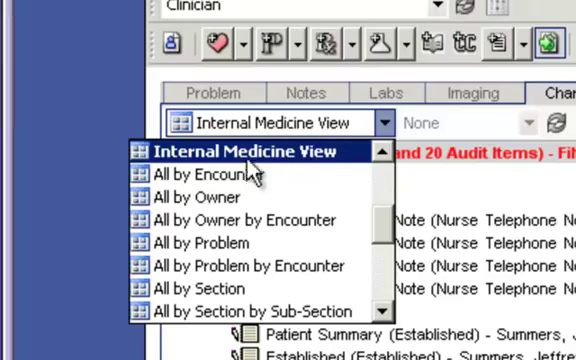
mouse_move(298, 168)
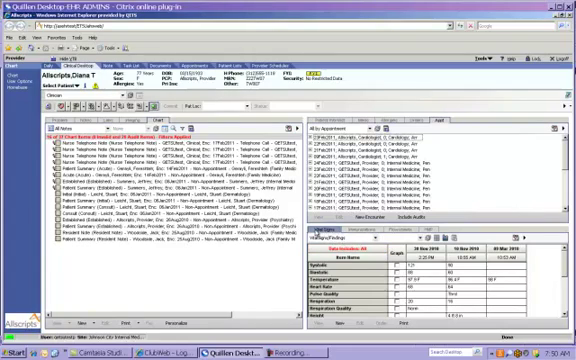
Replace the vital signs pane with the patient's Anticoagulation Flowsheet.
left_click(421, 226)
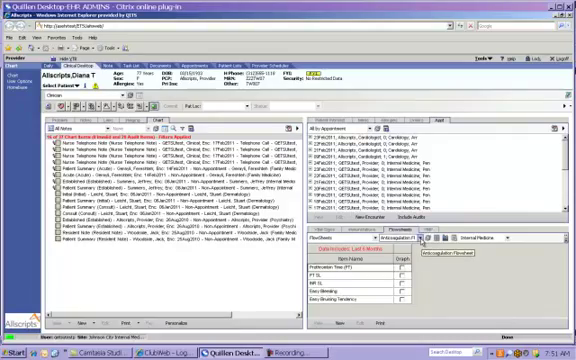
left_click(388, 215)
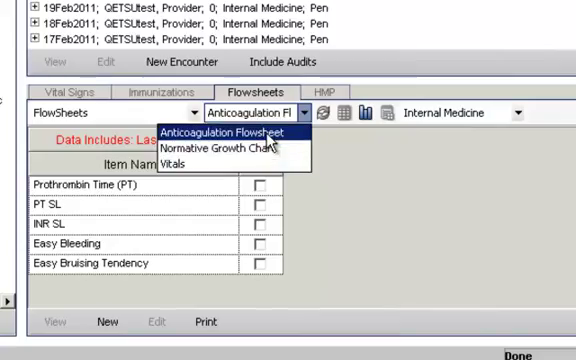
left_click(238, 133)
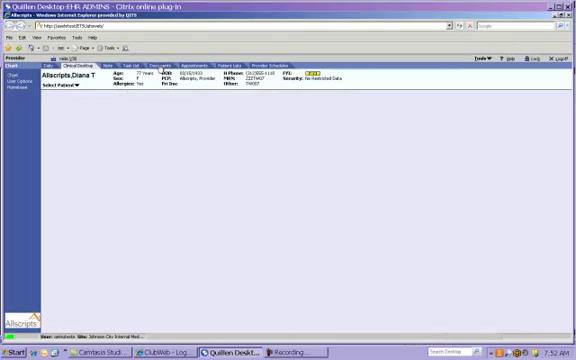
left_click(151, 64)
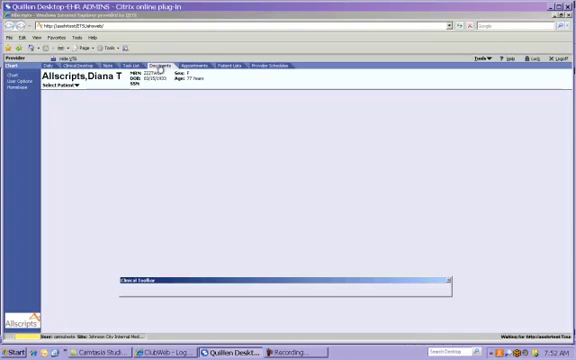
left_click(156, 64)
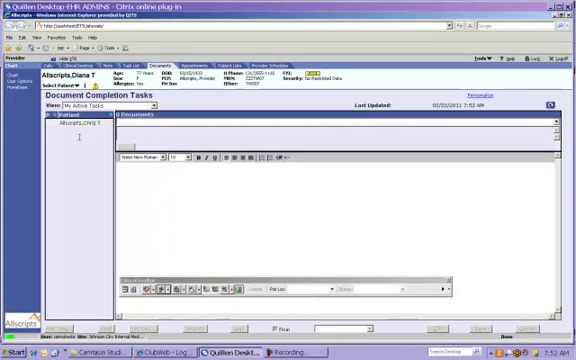
left_click(70, 130)
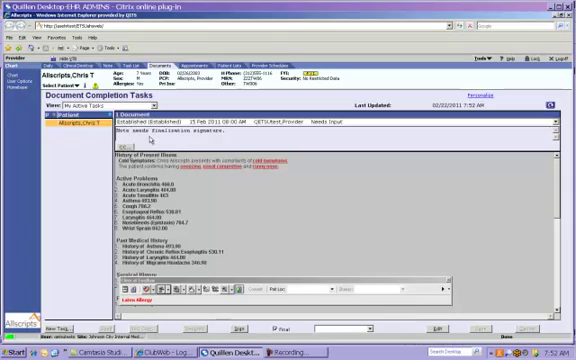
mouse_move(209, 140)
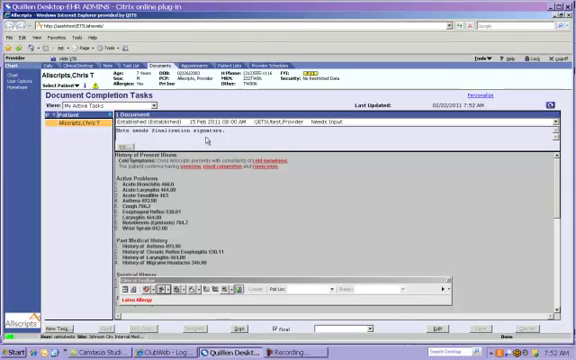
mouse_move(538, 197)
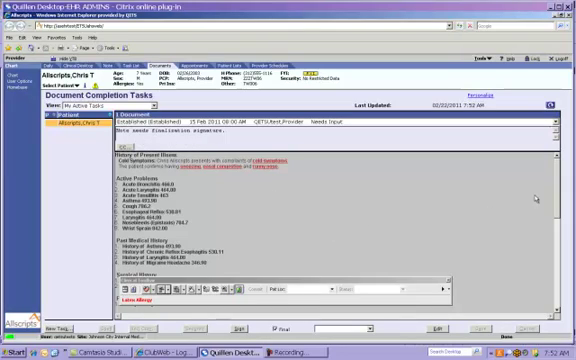
scroll("down", 3)
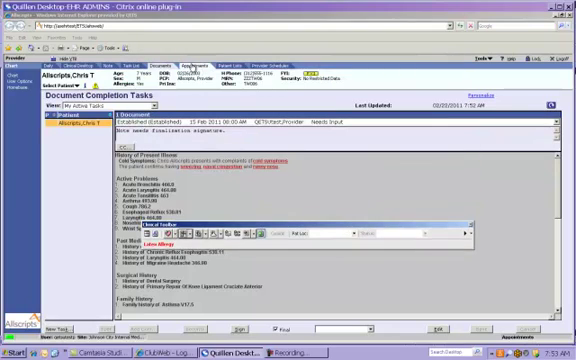
left_click(190, 63)
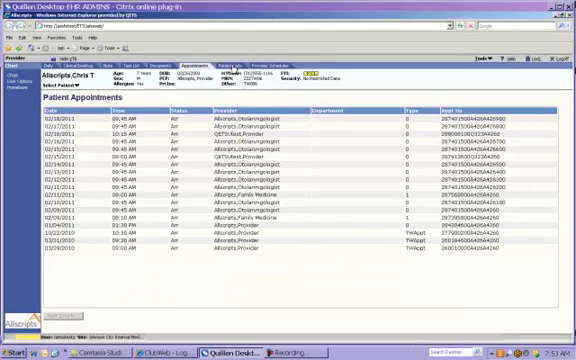
left_click(240, 57)
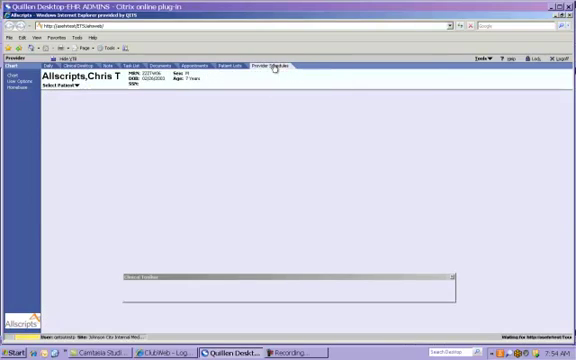
Show the empty 22 Feb 2011 provider schedules and open the Schedulable Providers search for Prov1.
left_click(269, 63)
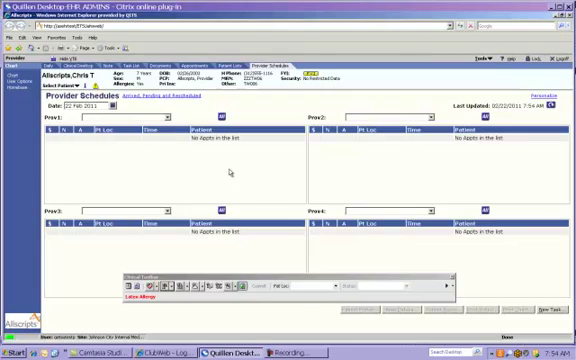
mouse_move(388, 183)
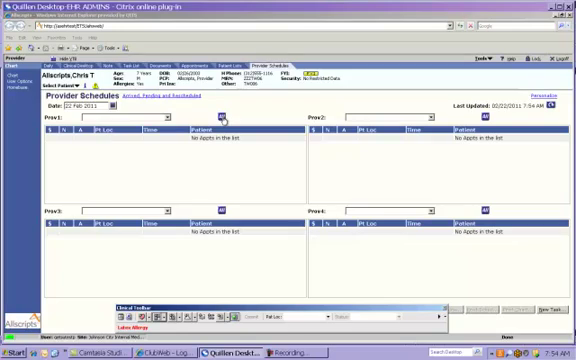
left_click(225, 119)
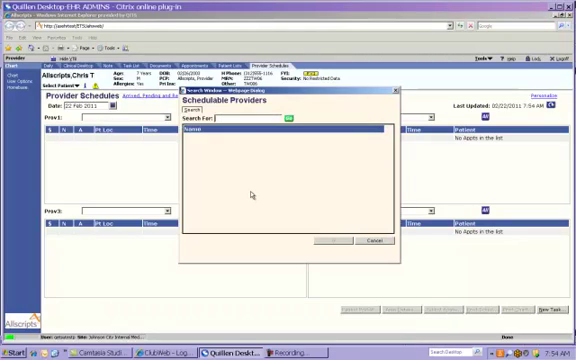
Search 'allscr' and load Cardiologist, Otolaryngologist and Internist into Prov1, Prov2 and Prov3.
type("allscr")
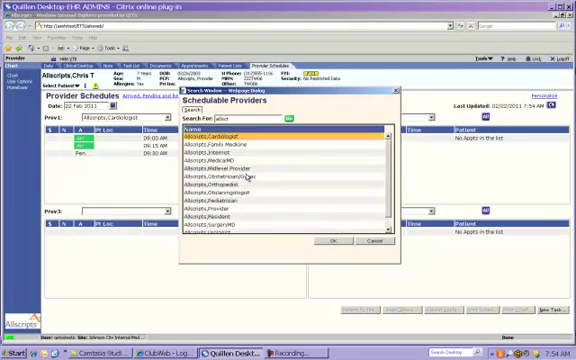
left_click(329, 242)
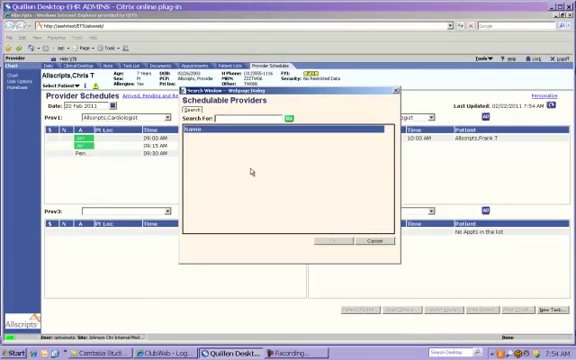
type("allscr")
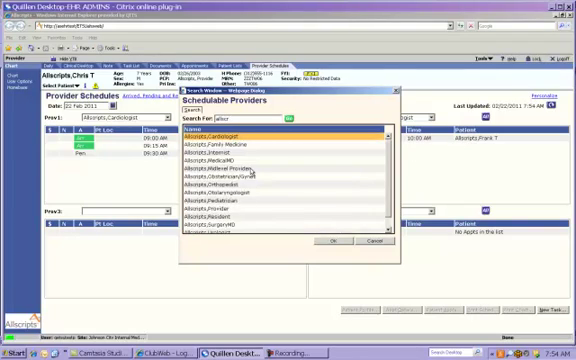
left_click(328, 242)
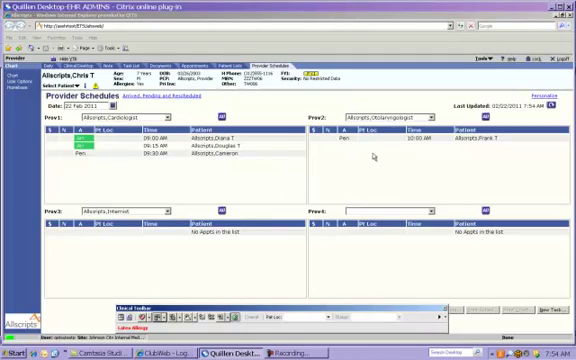
mouse_move(207, 178)
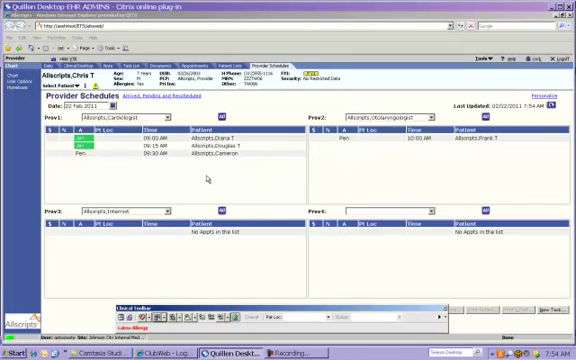